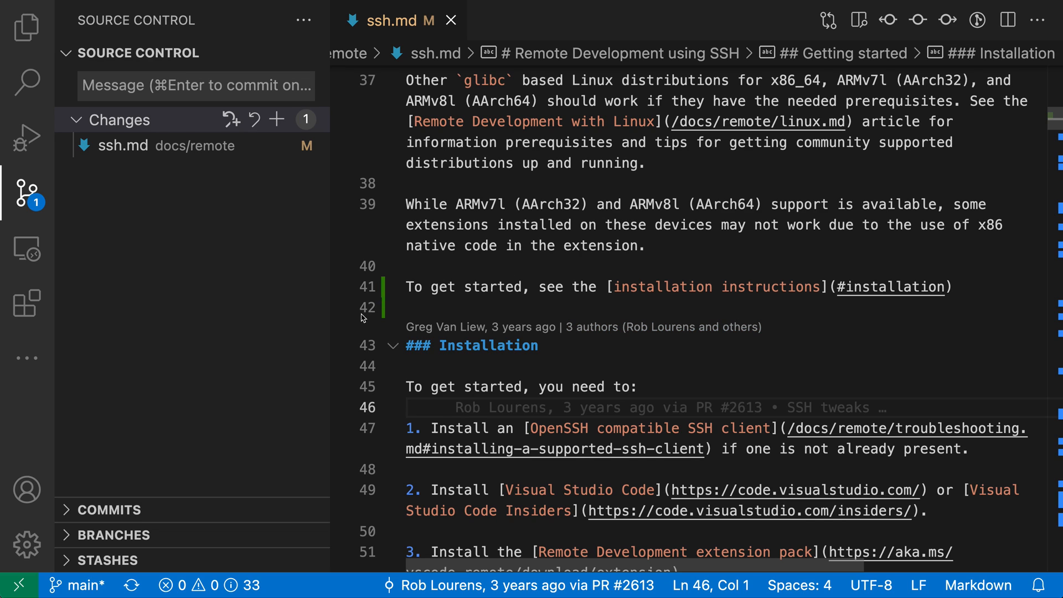
mouse_move(840, 318)
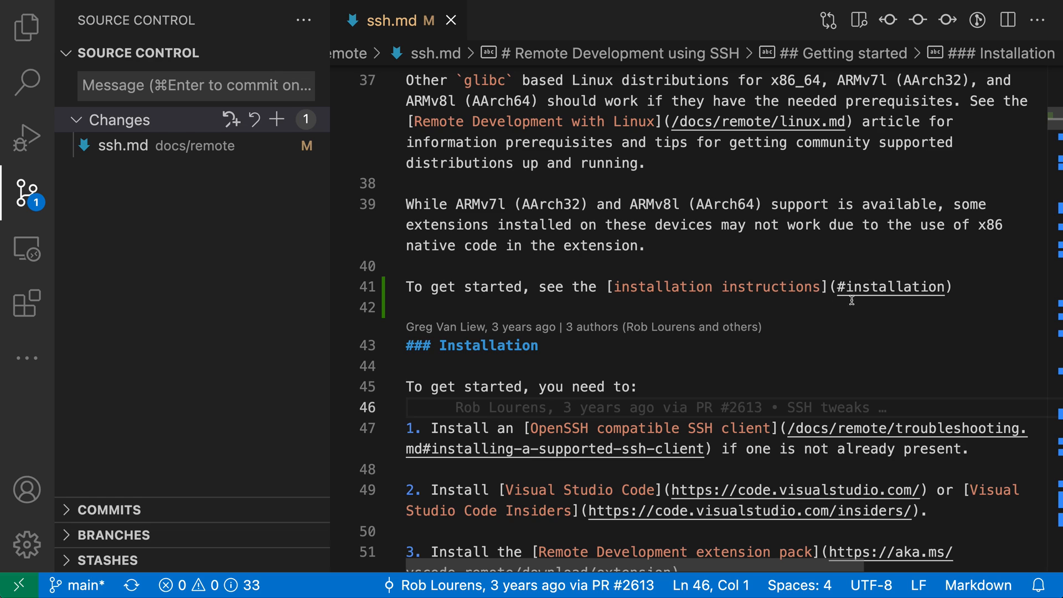
mouse_move(580, 373)
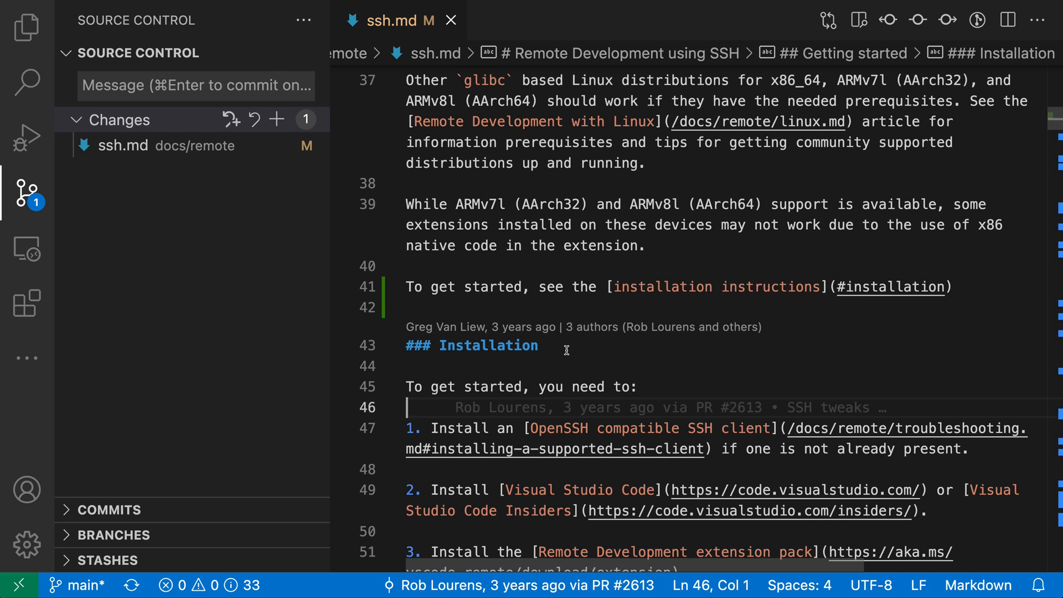
Rename the '### Installation' heading to 'How to install' via F2, updating its #how-to-install links.
text(fdsaf)
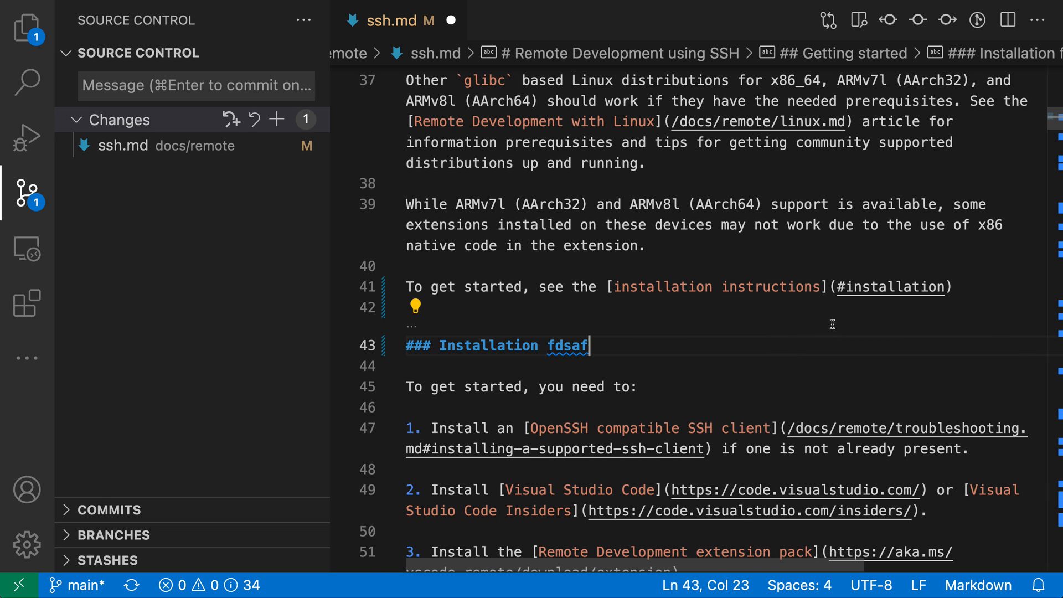
mouse_move(716, 367)
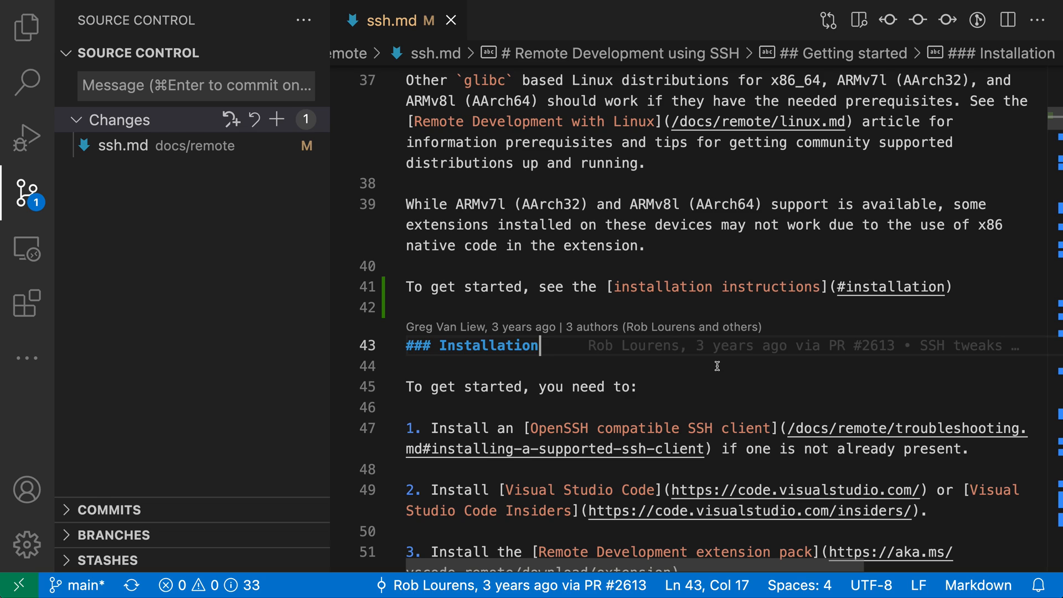
mouse_move(606, 373)
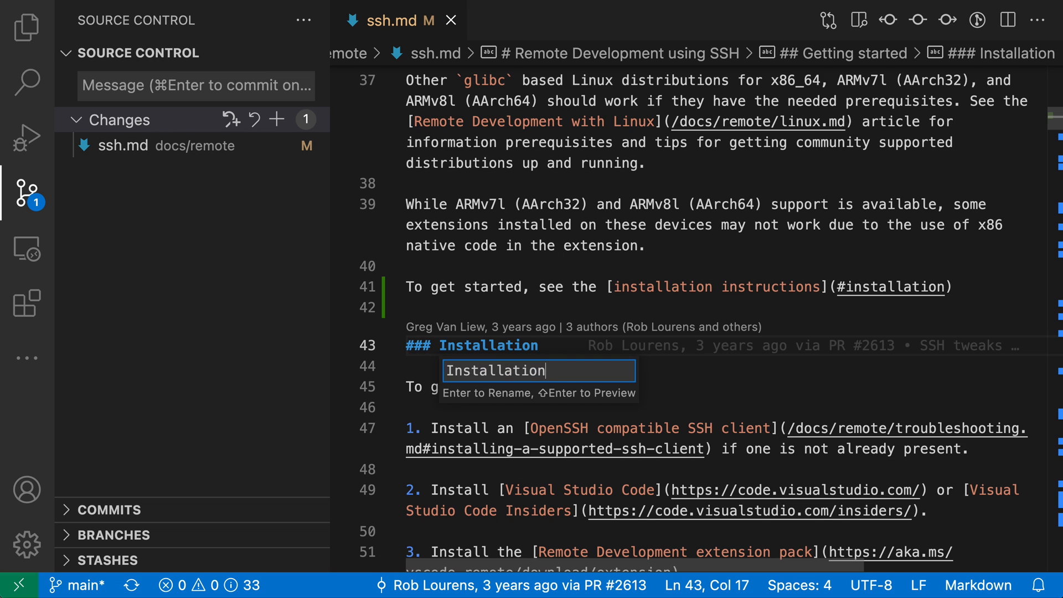
text(How to i)
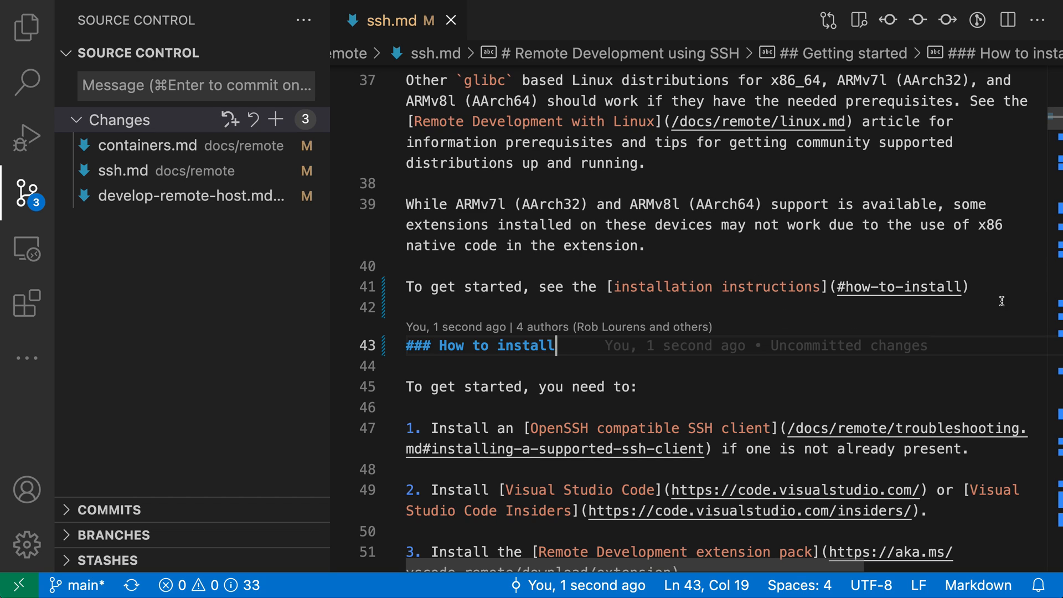
mouse_move(562, 252)
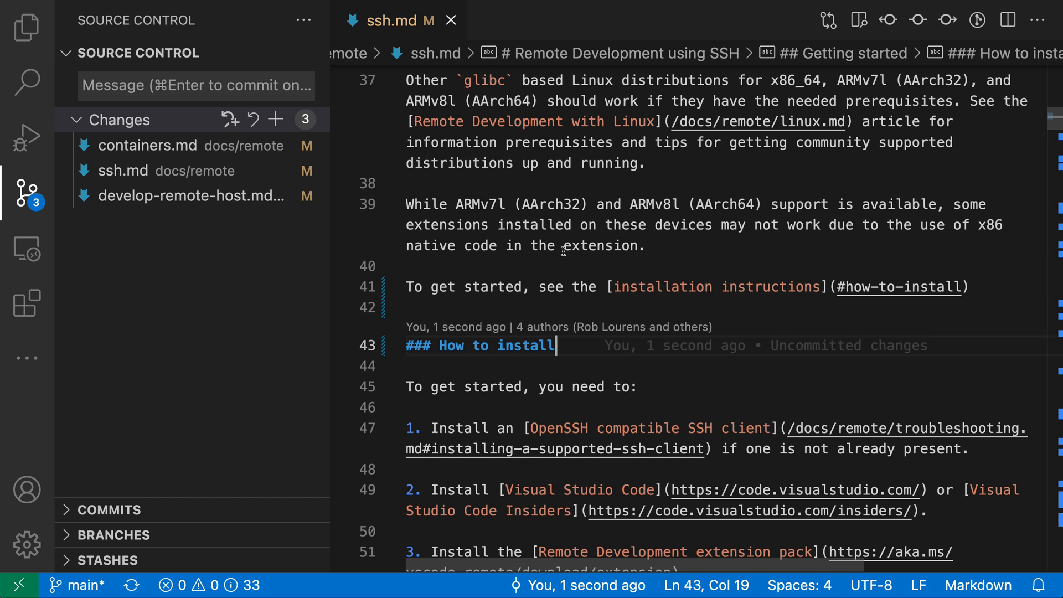
mouse_move(179, 171)
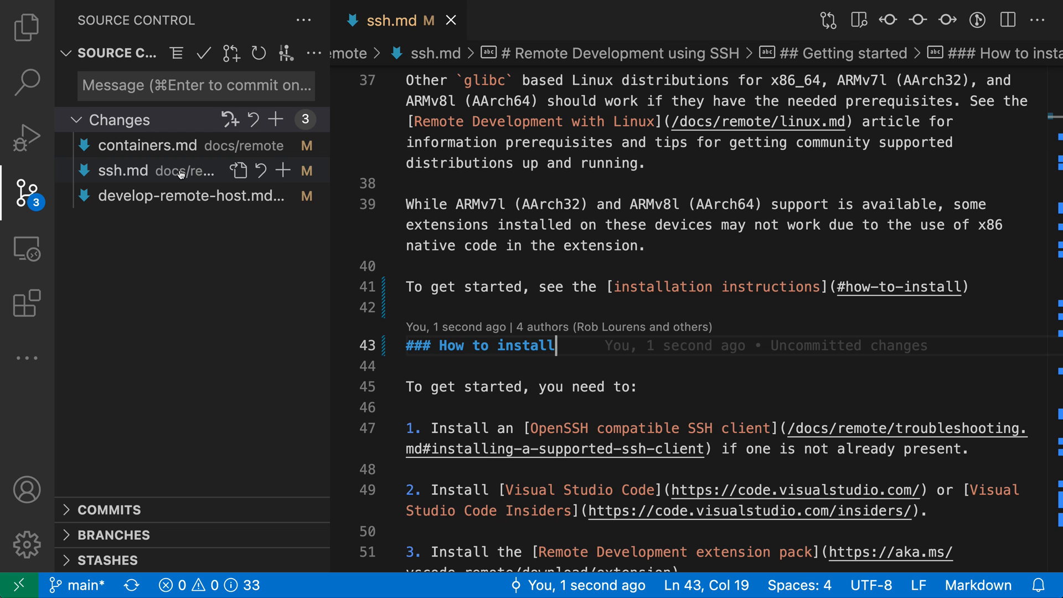
Review the containers.md diff, where the link changed from #installation to #how-to-install.
click(147, 145)
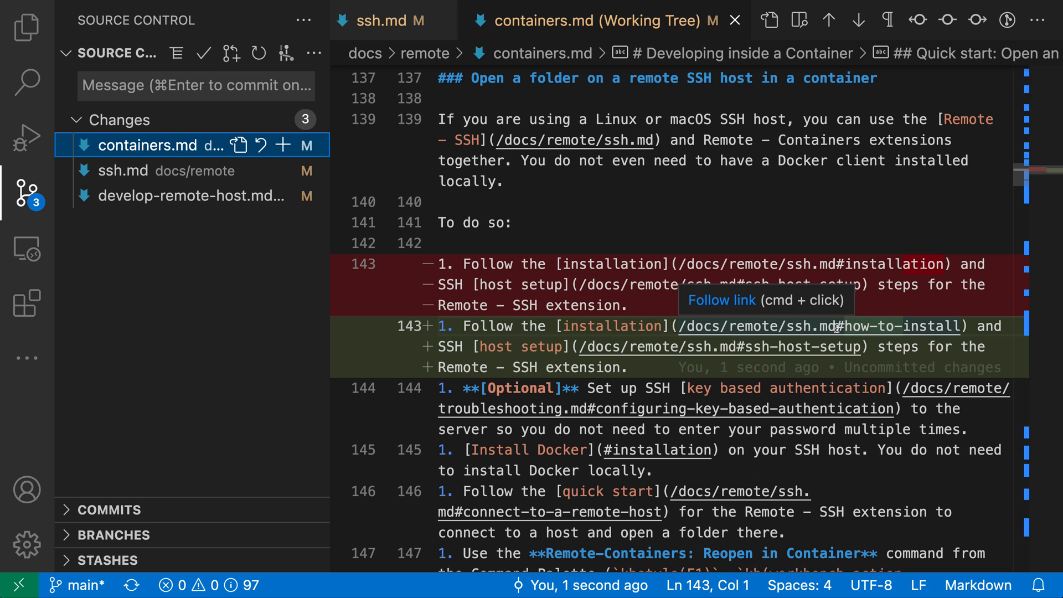
mouse_move(881, 370)
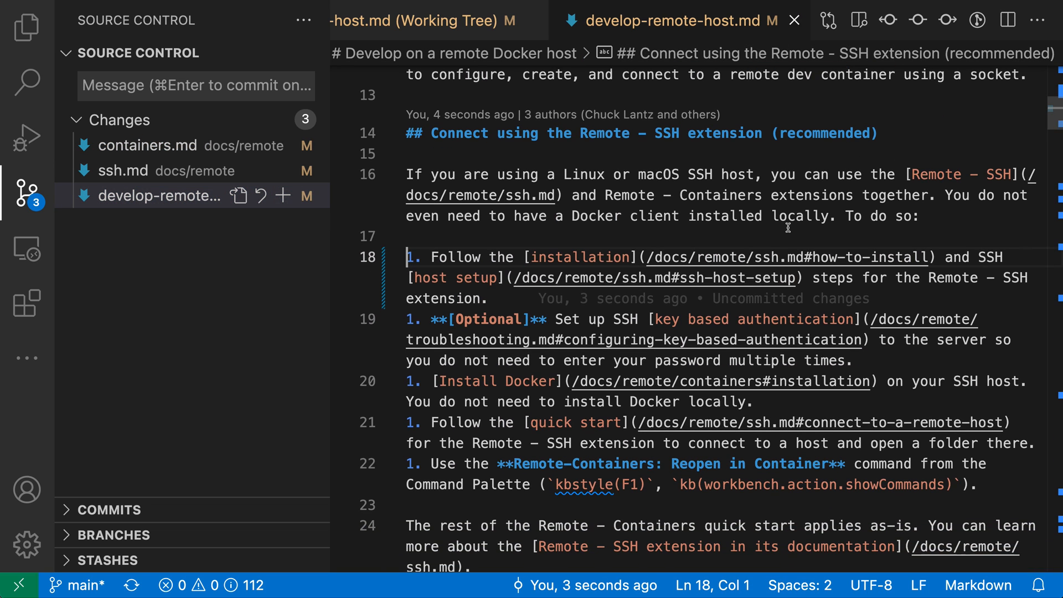
mouse_move(691, 236)
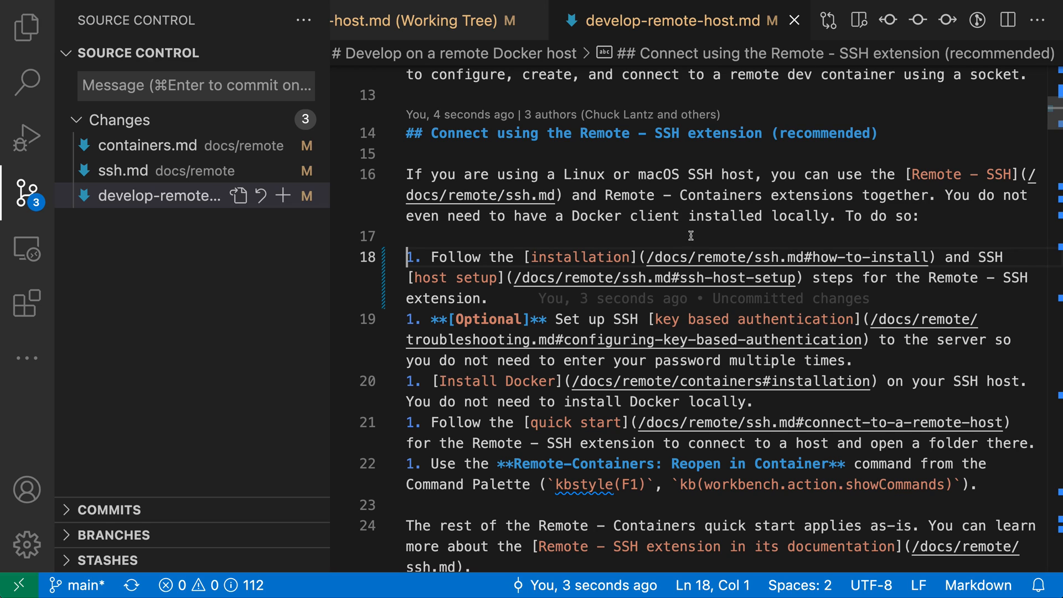
mouse_move(881, 235)
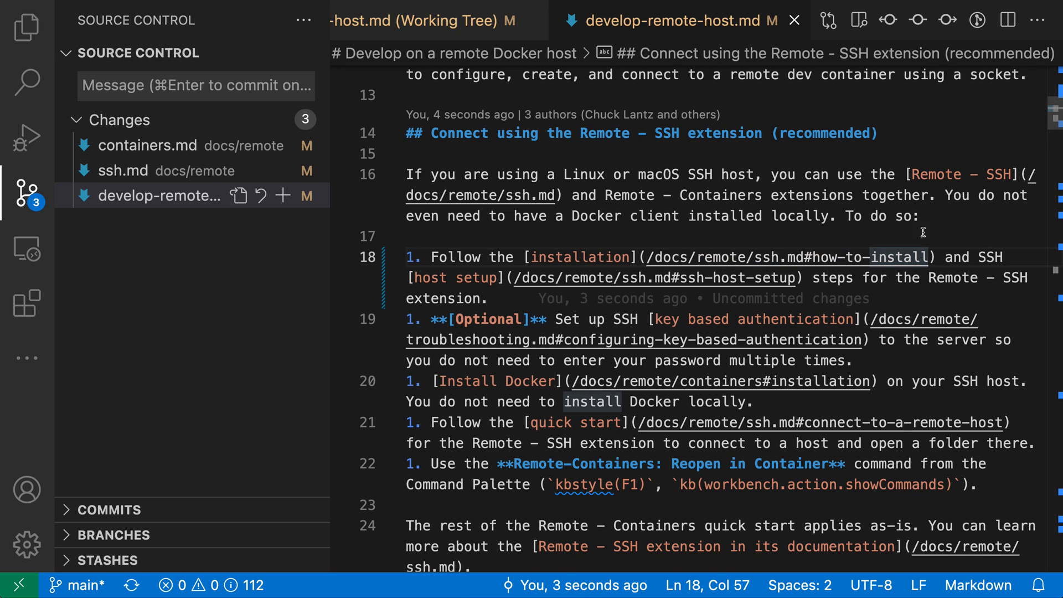
mouse_move(807, 327)
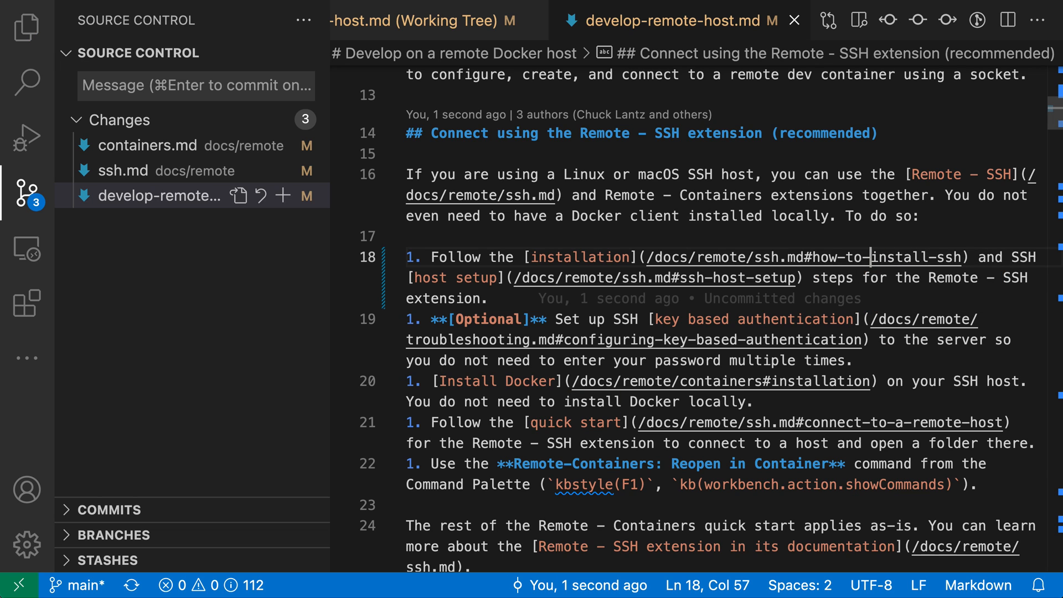
Review the ssh.md diff showing the heading renamed to 'How to install SSH' with its link updated.
click(123, 171)
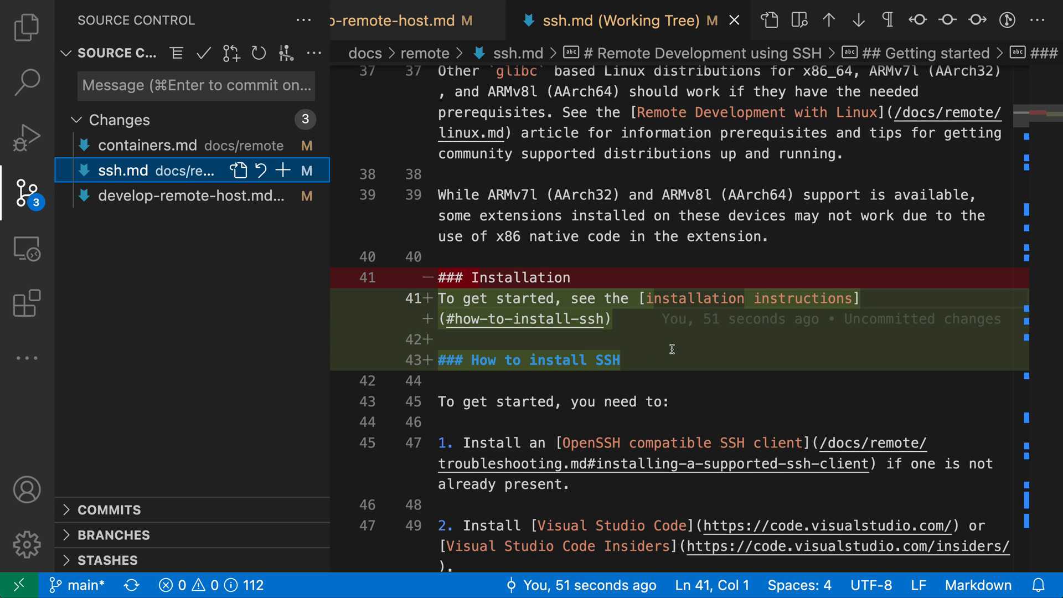
mouse_move(744, 416)
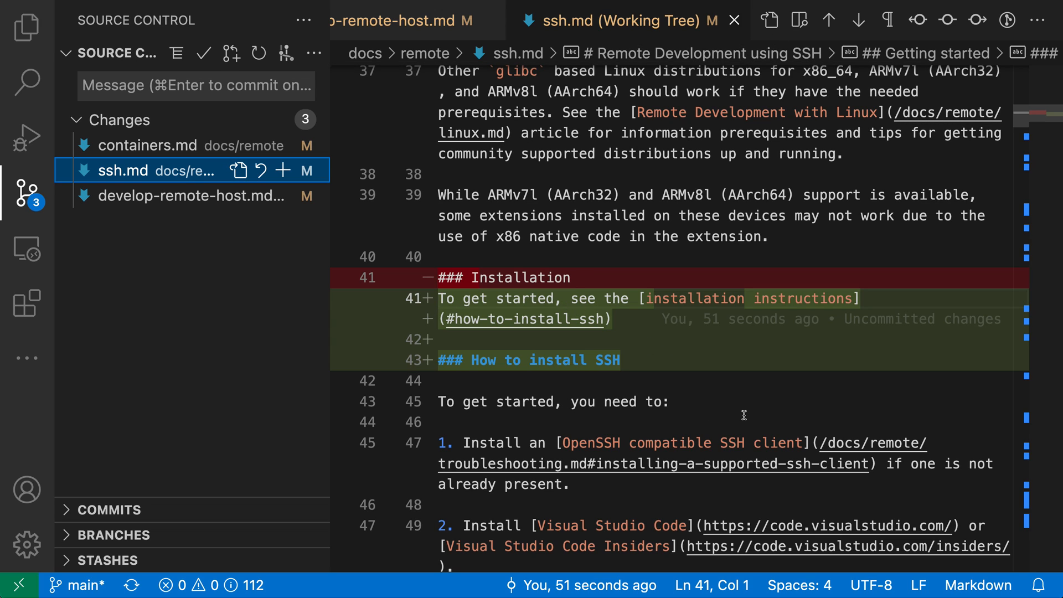